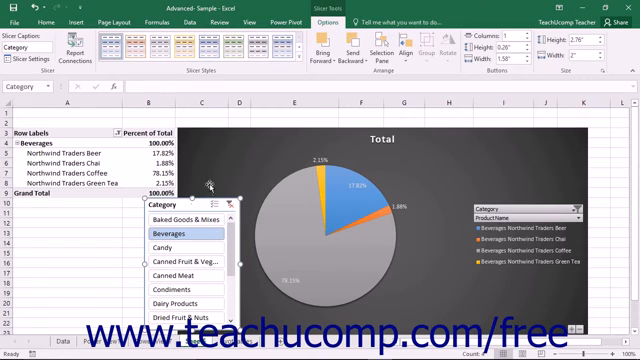
mouse_move(332, 20)
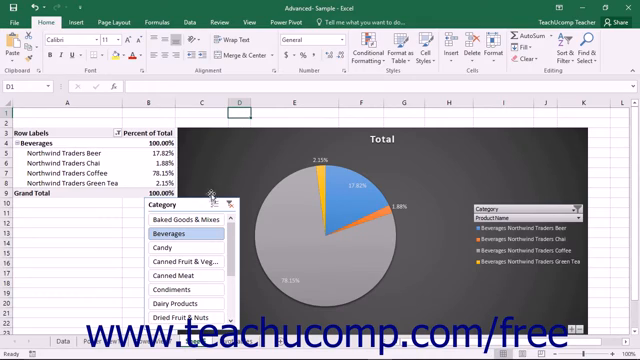
Show the Slicer Tools Options ribbon for the selected Category slicer.
left_click(172, 204)
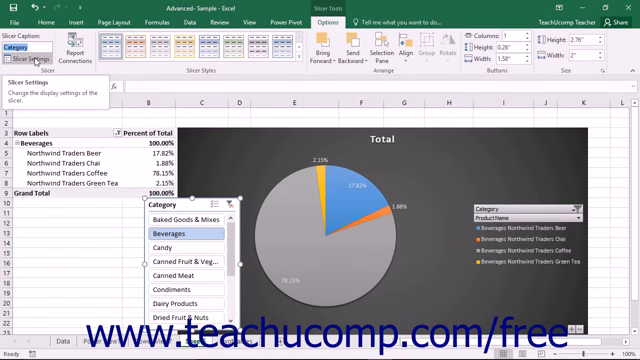
left_click(40, 58)
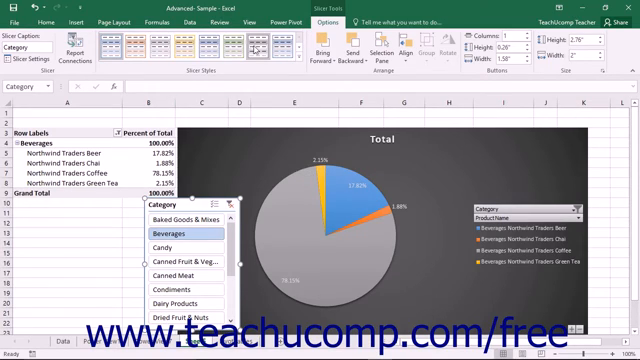
mouse_move(252, 50)
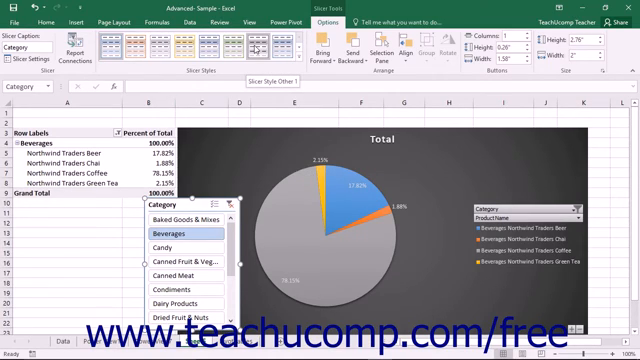